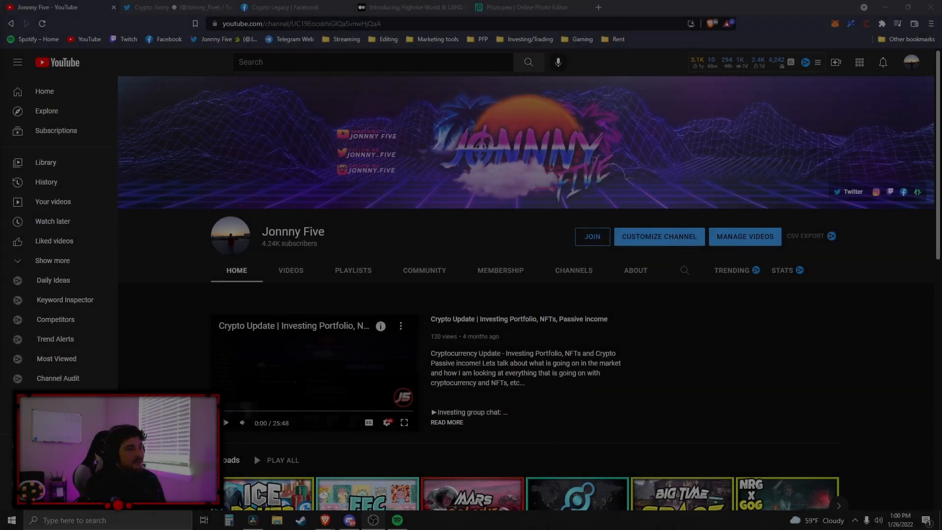
Return to the Highrise World LAND Medium article at its title image and opening paragraphs.
left_click(408, 7)
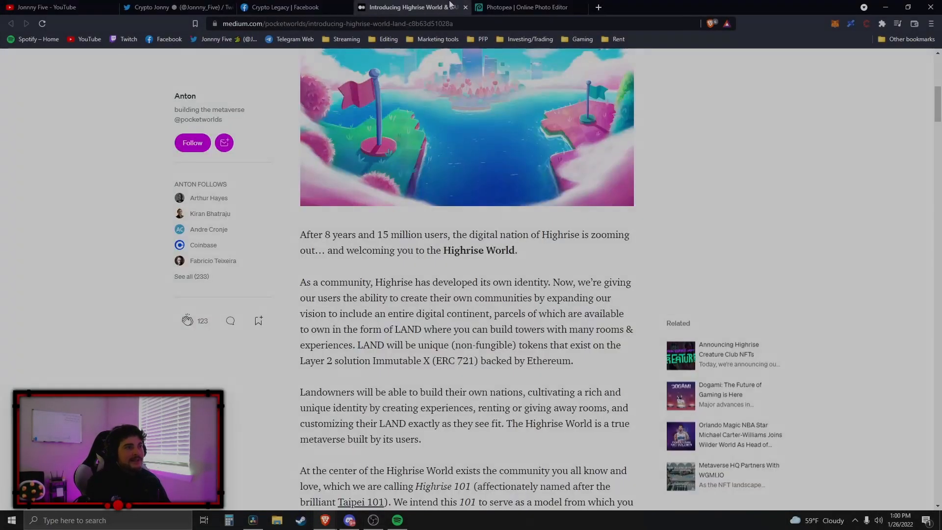
scroll("down", 3)
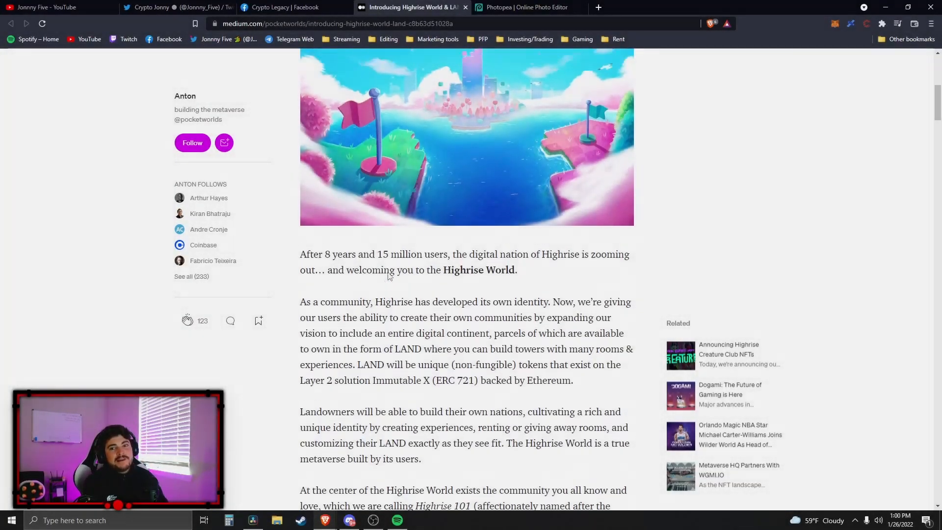
scroll("up", 3)
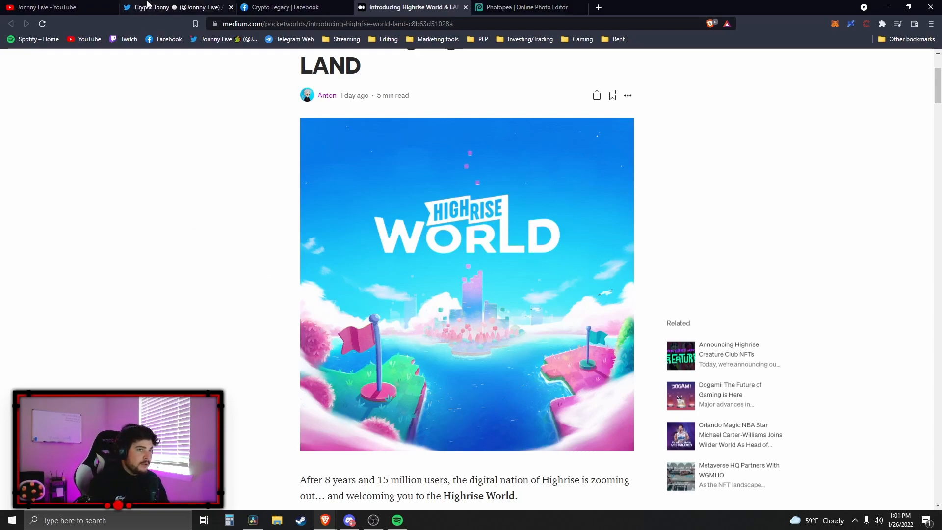
Visit the YouTube channel, the Crypto Jonny Twitter profile, then the Crypto Legacy Facebook group.
left_click(45, 7)
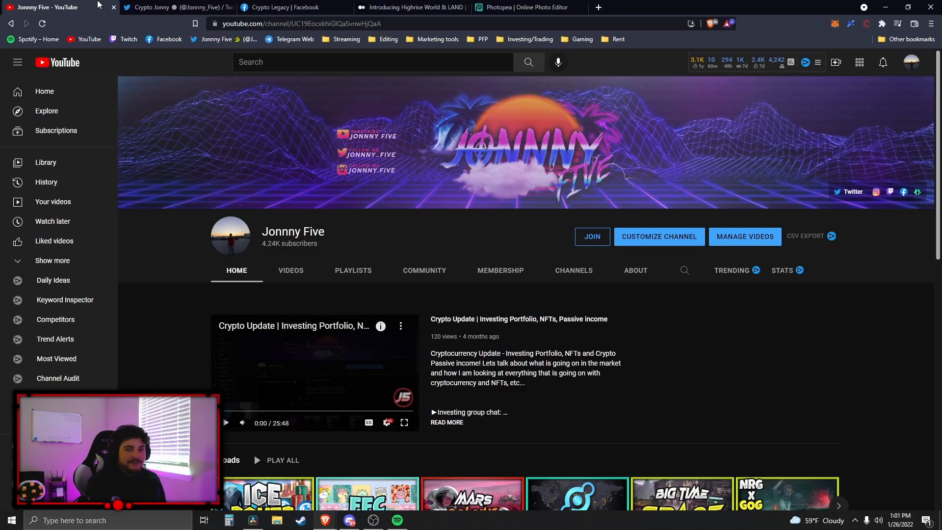
left_click(175, 6)
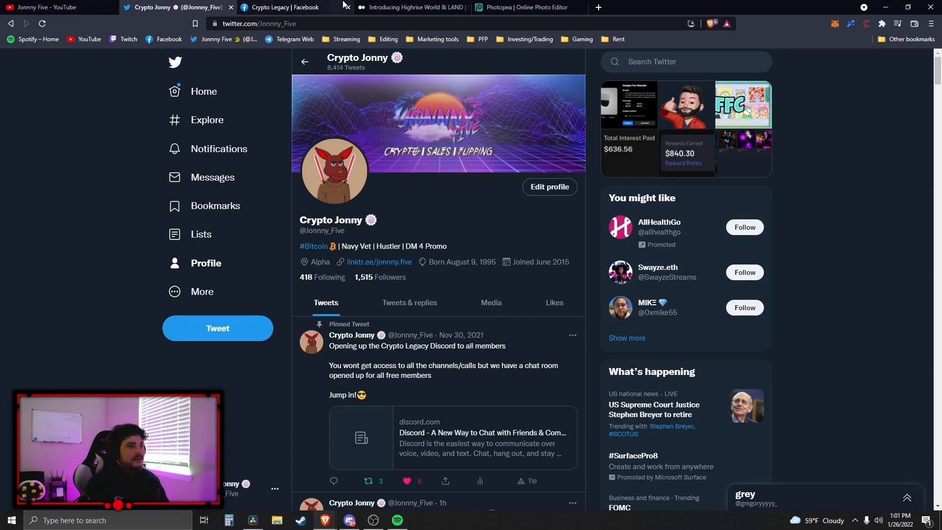
left_click(291, 7)
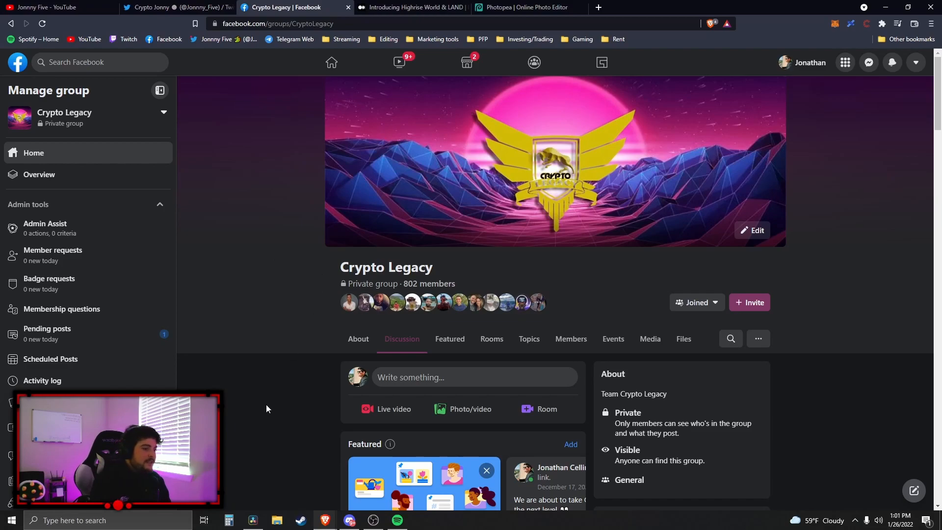
Return from the Facebook group to the Highrise World LAND Medium article.
left_click(413, 7)
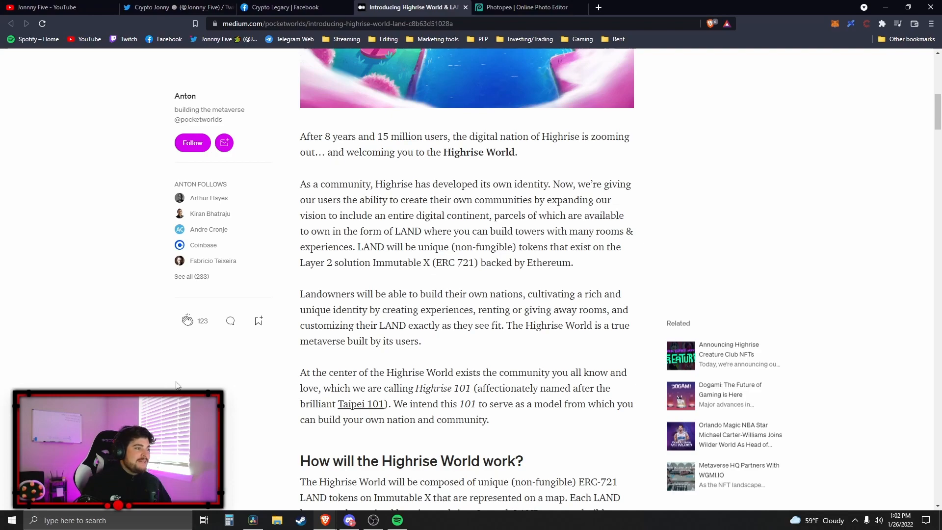
Read down to 'How will the Highrise World work?' and the LAND, ESTATE and DISTRICT parcel list.
scroll("down", 3)
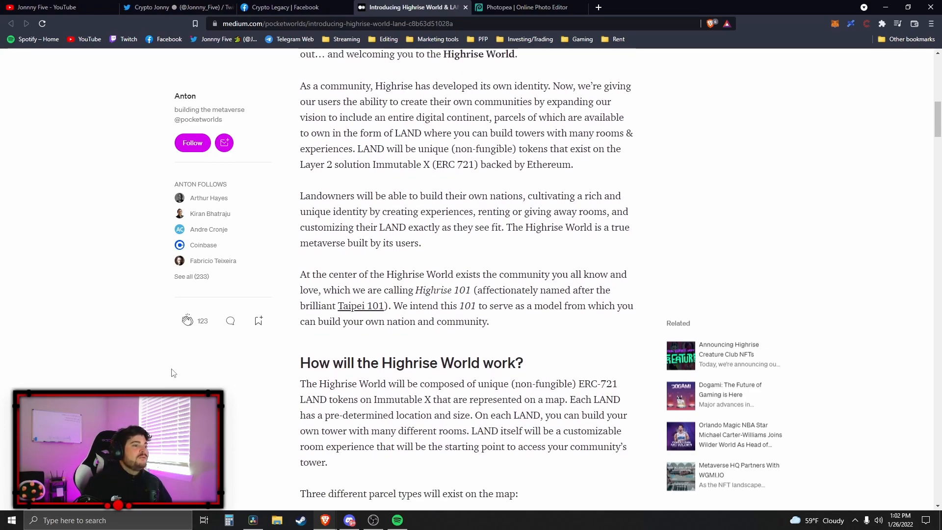
mouse_move(156, 347)
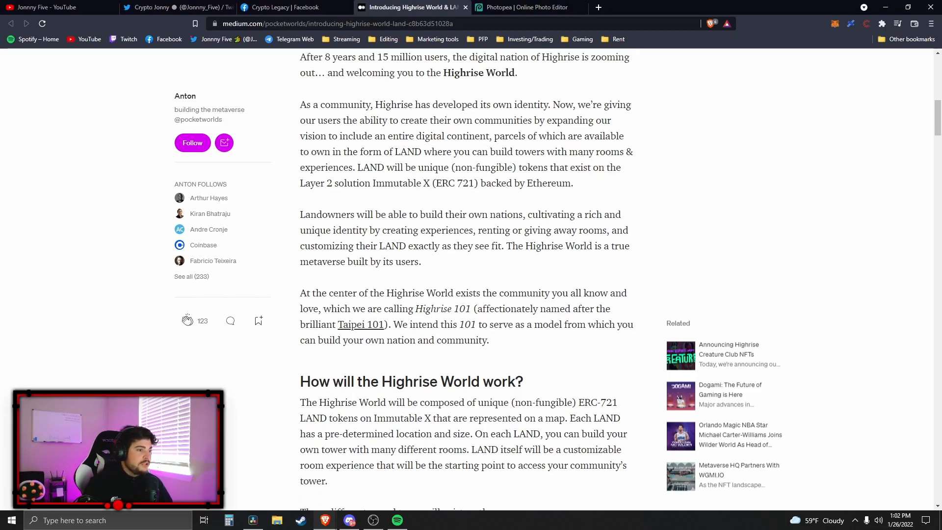
scroll("down", 3)
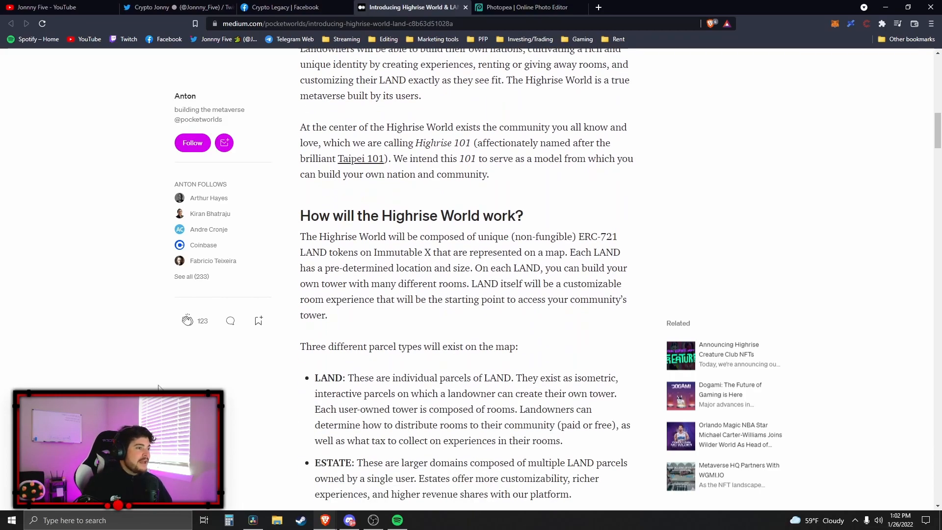
scroll("down", 3)
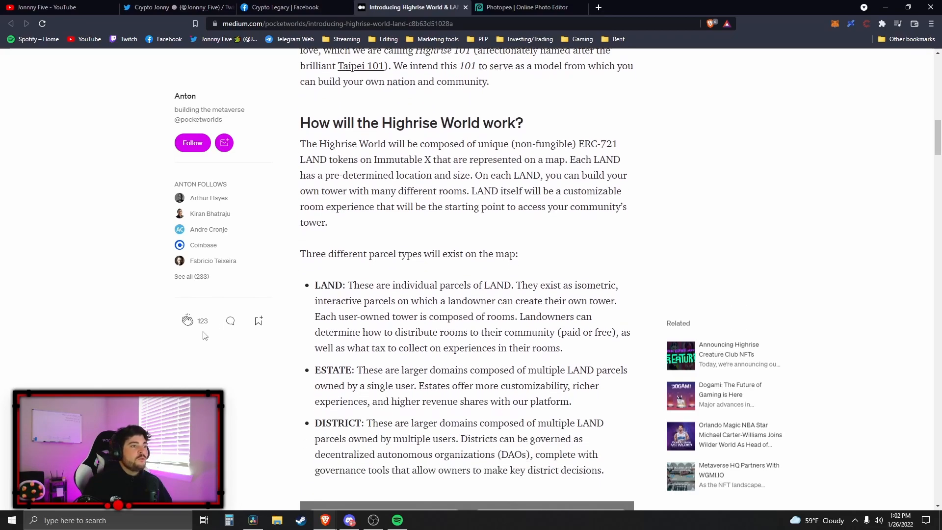
scroll("down", 3)
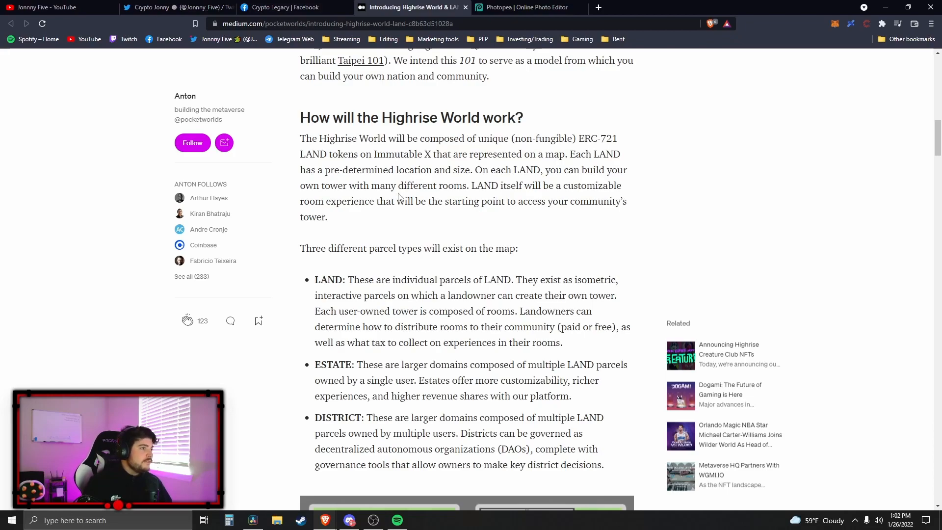
mouse_move(373, 204)
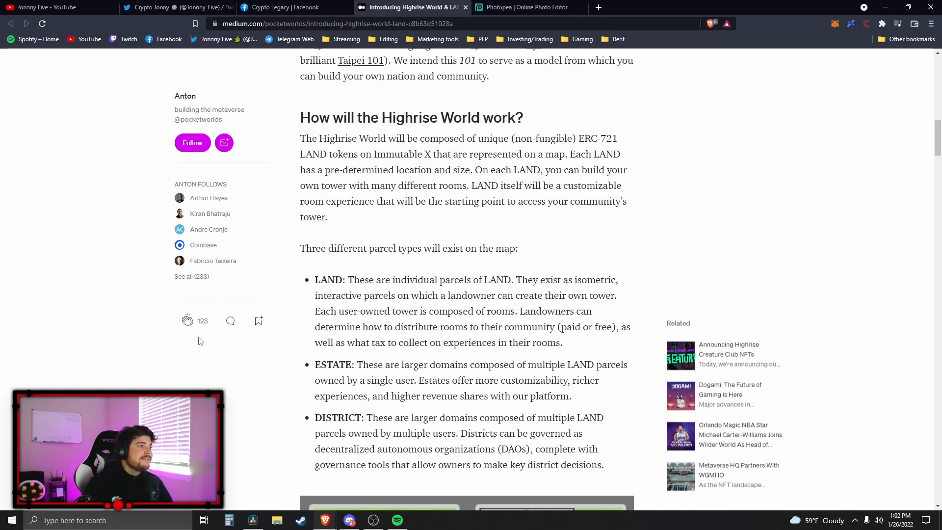
scroll("down", 3)
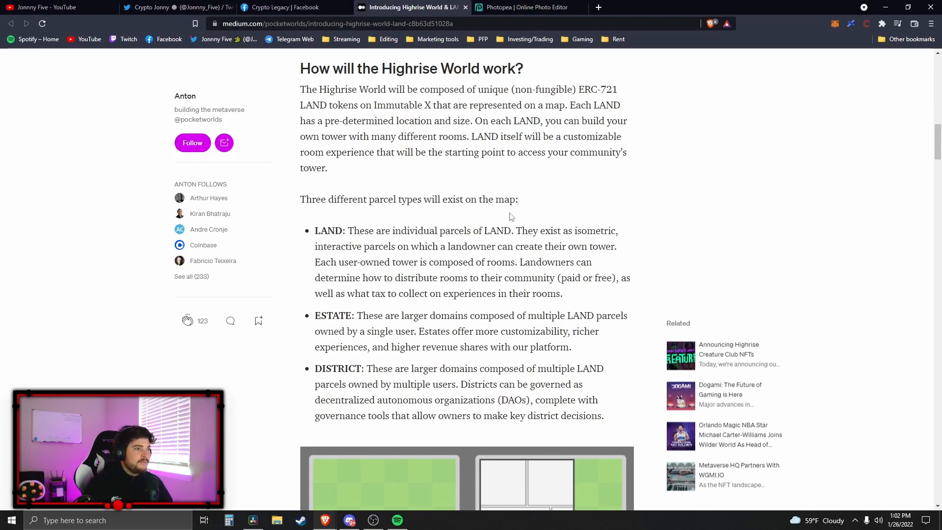
mouse_move(427, 157)
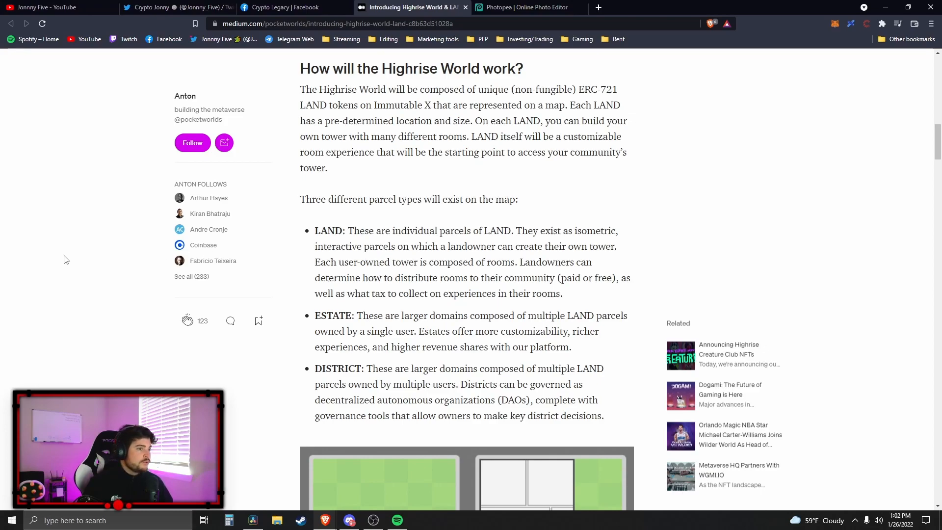
Read the three parcel type descriptions down to the parcel/estate/district size illustration.
scroll("down", 3)
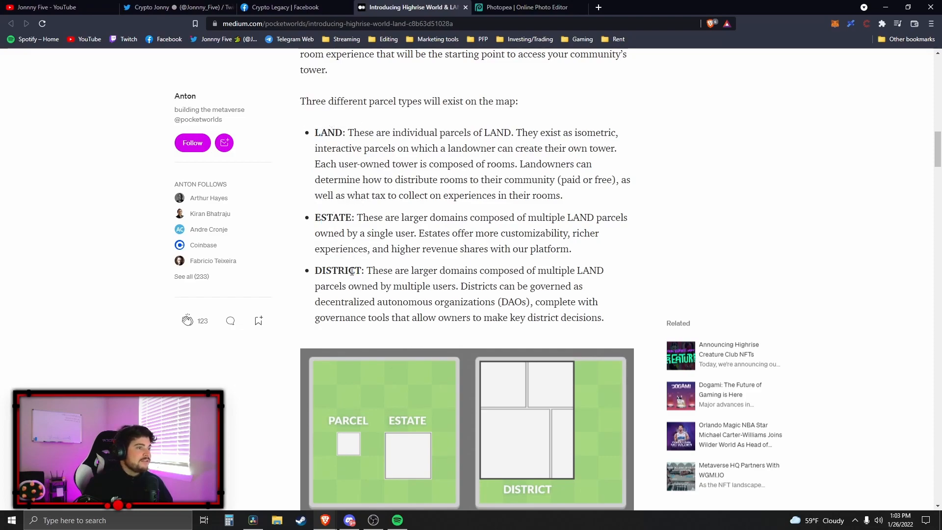
mouse_move(474, 194)
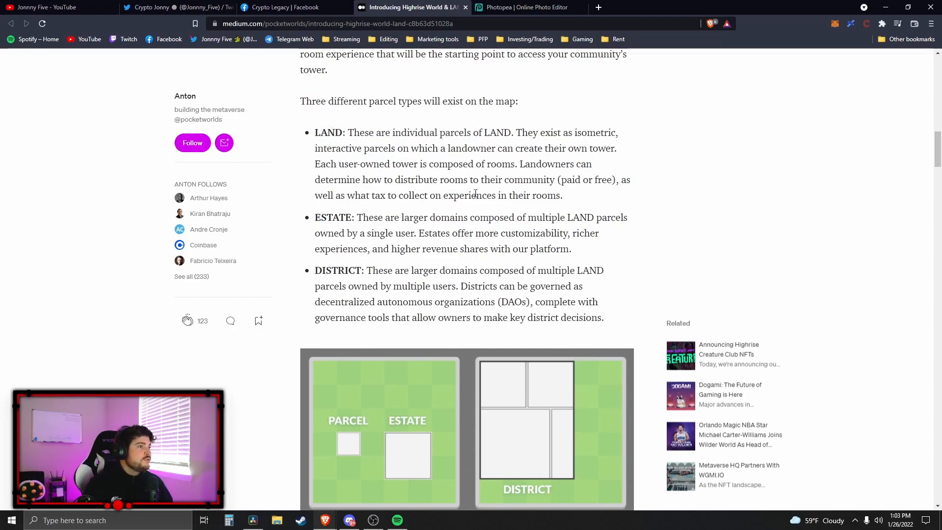
double_click(327, 133)
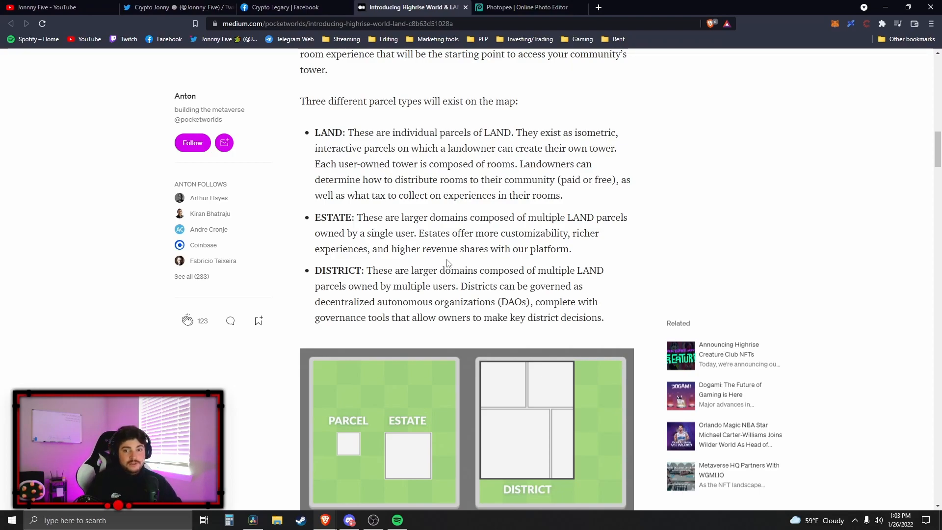
scroll("down", 3)
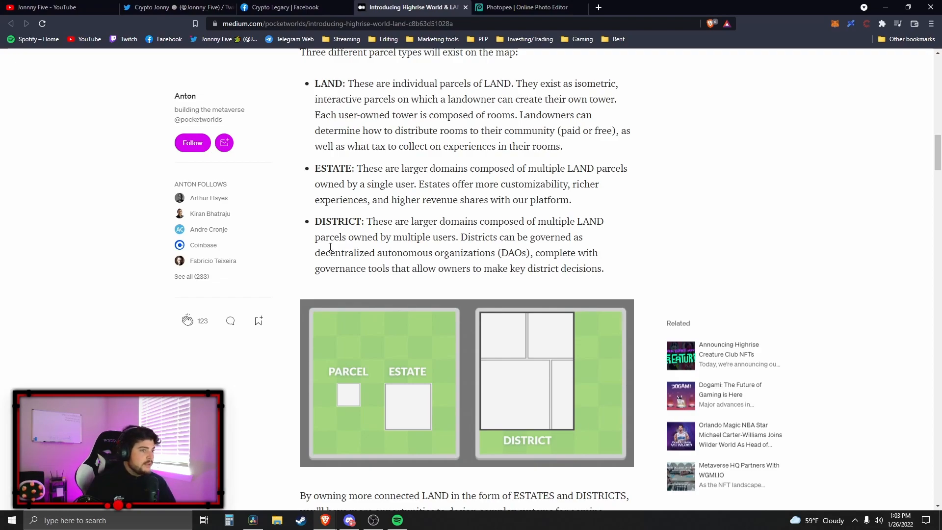
Read the DISTRICT DAO description and 'What can you do with Highrise LAND?', highlighting key phrases.
scroll("down", 3)
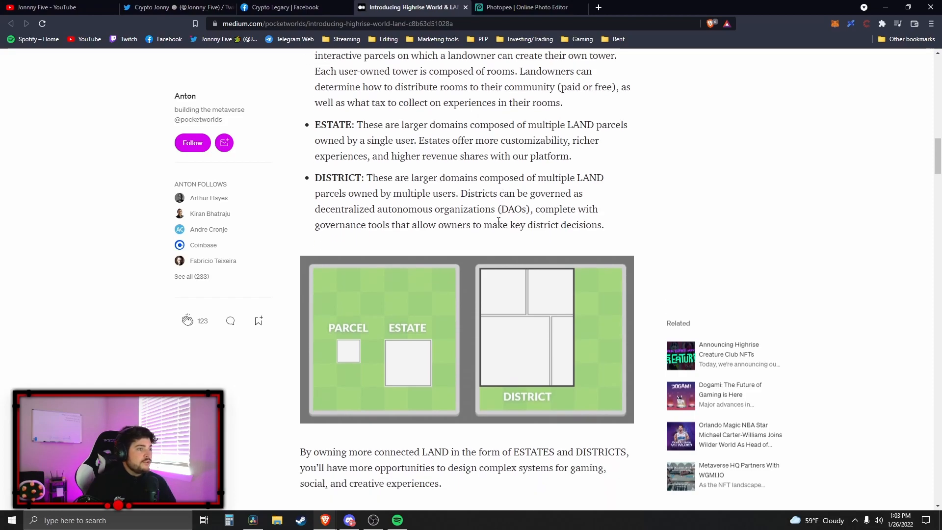
double_click(360, 188)
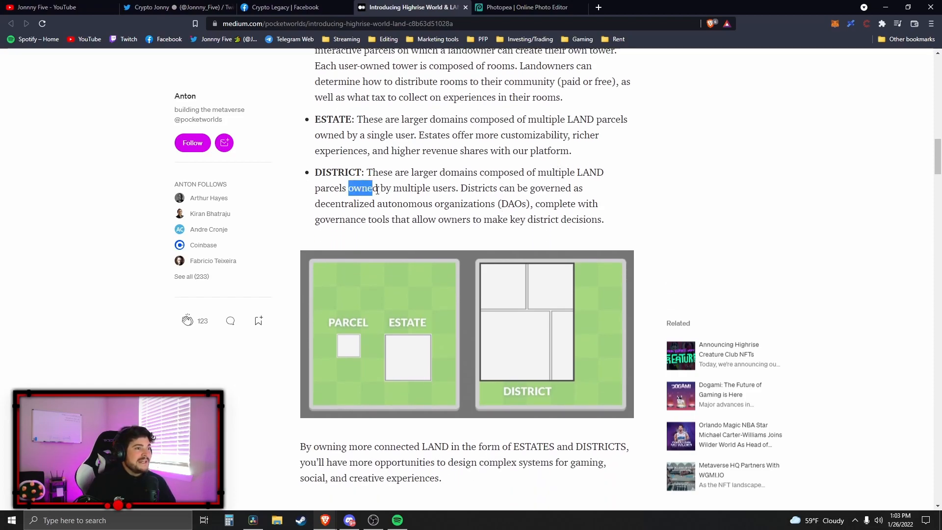
left_click_drag(348, 188, 454, 189)
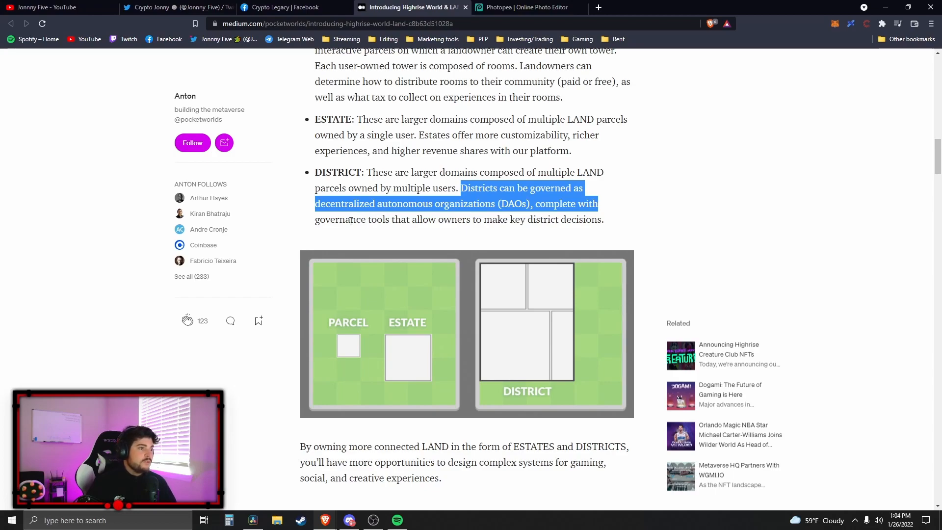
scroll("down", 3)
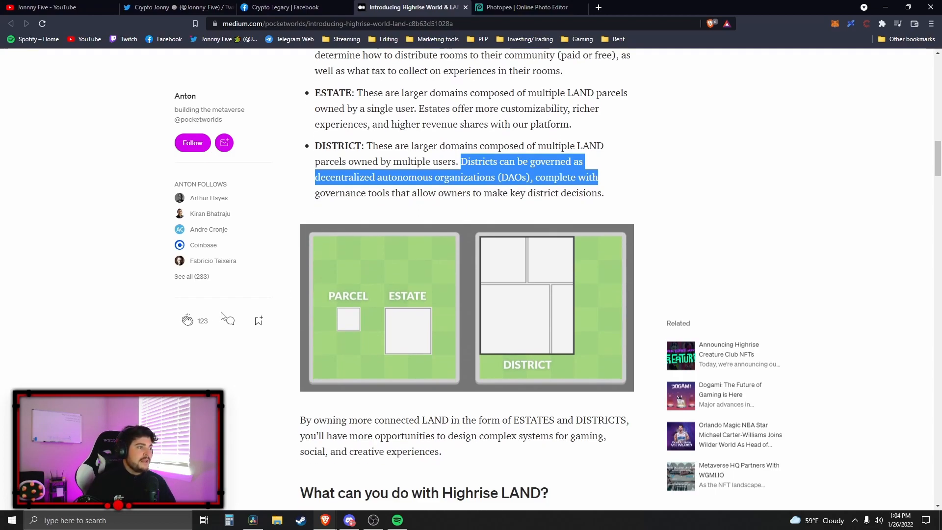
scroll("down", 3)
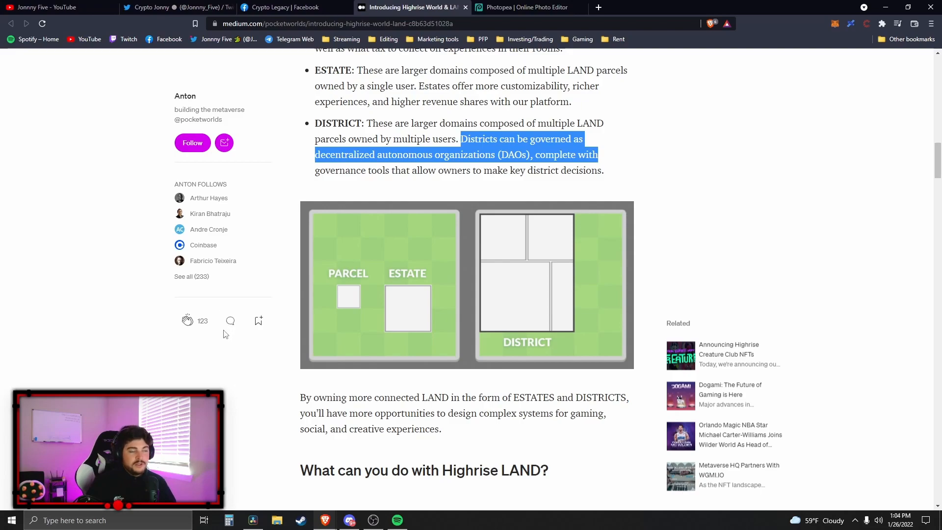
mouse_move(306, 285)
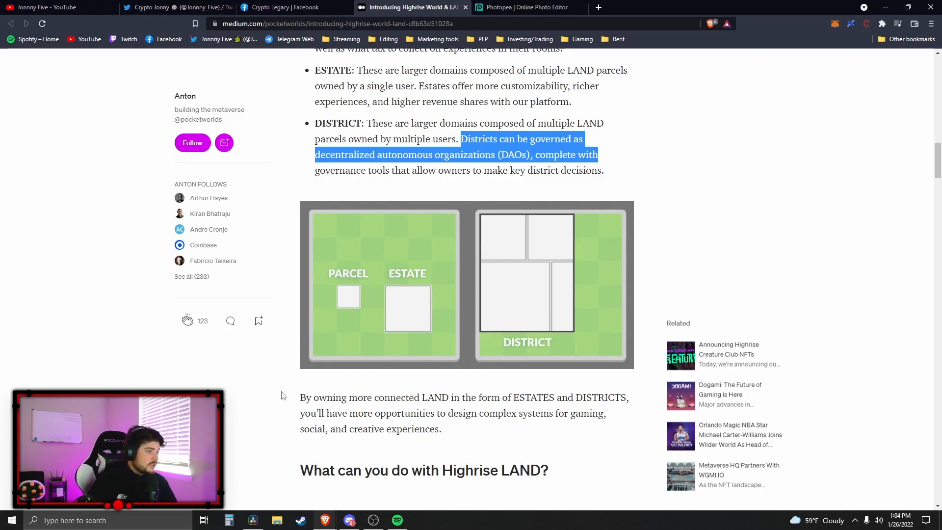
scroll("down", 3)
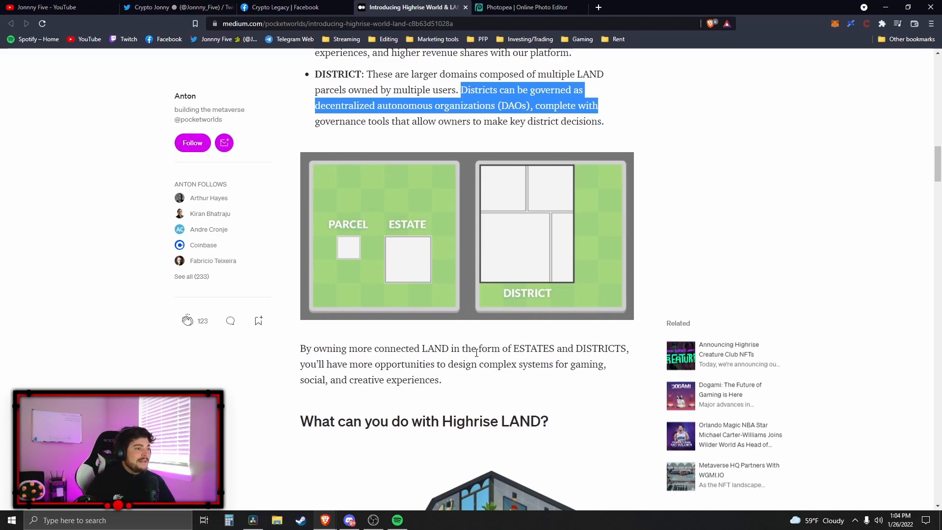
left_click_drag(374, 364, 321, 379)
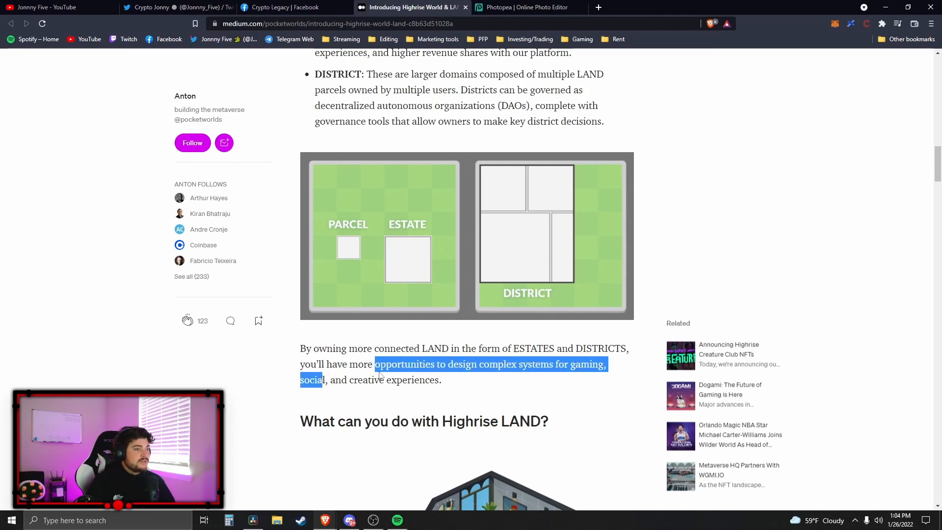
left_click(261, 381)
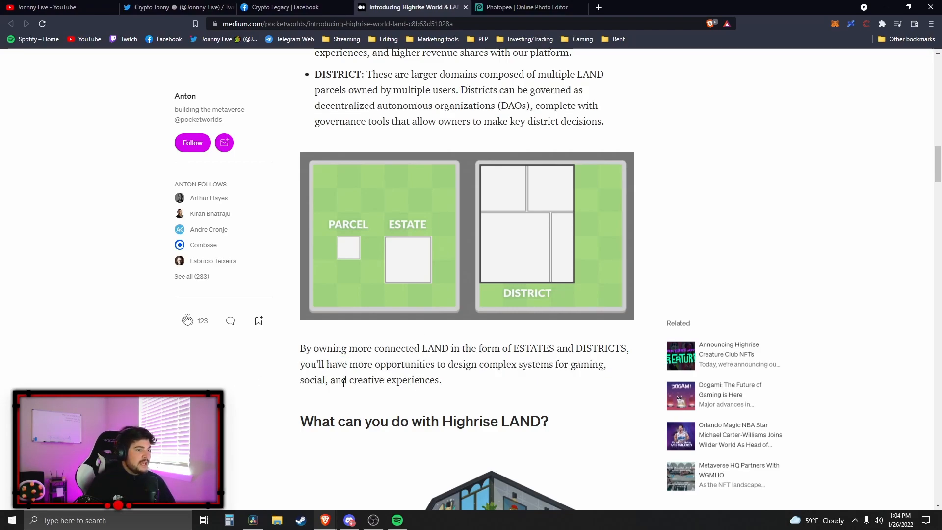
Read on through 'Govern and rule' and 'Brand your ESTATE and DISTRICTs' to the avatar illustration.
scroll("down", 3)
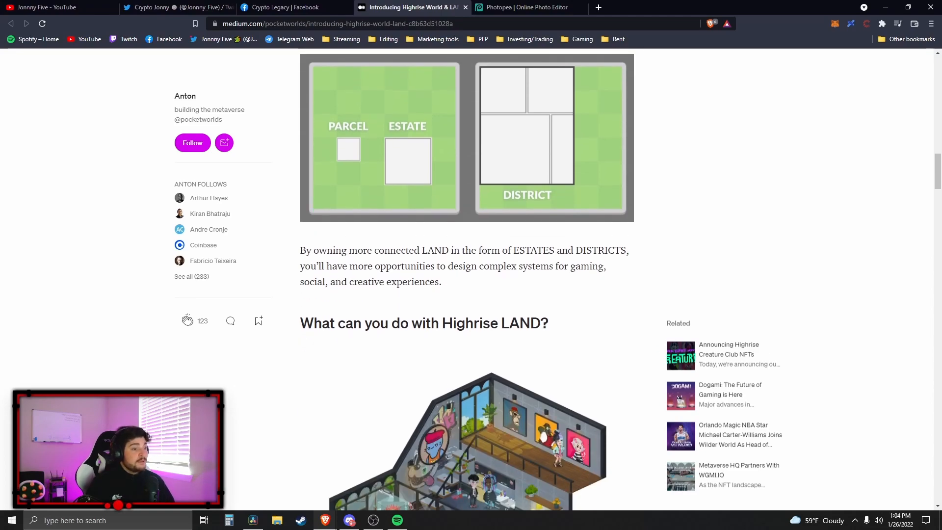
scroll("down", 3)
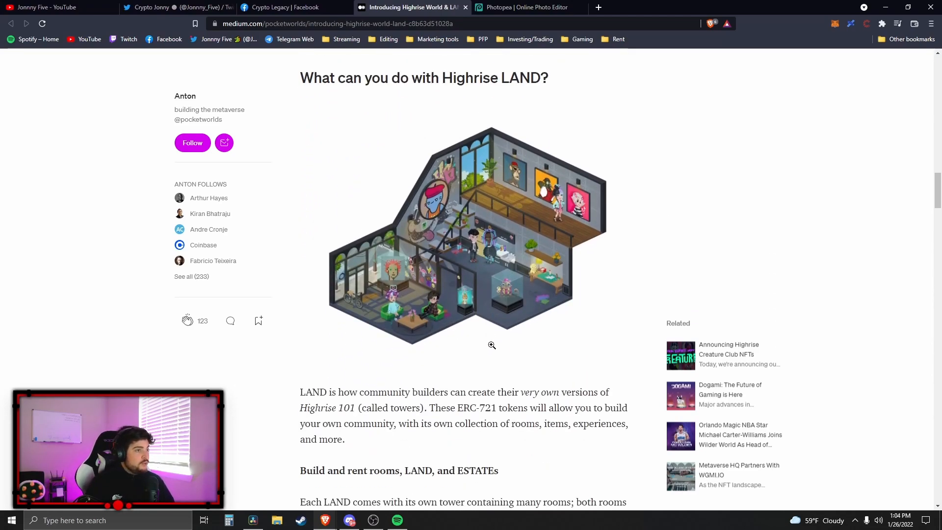
left_click(491, 344)
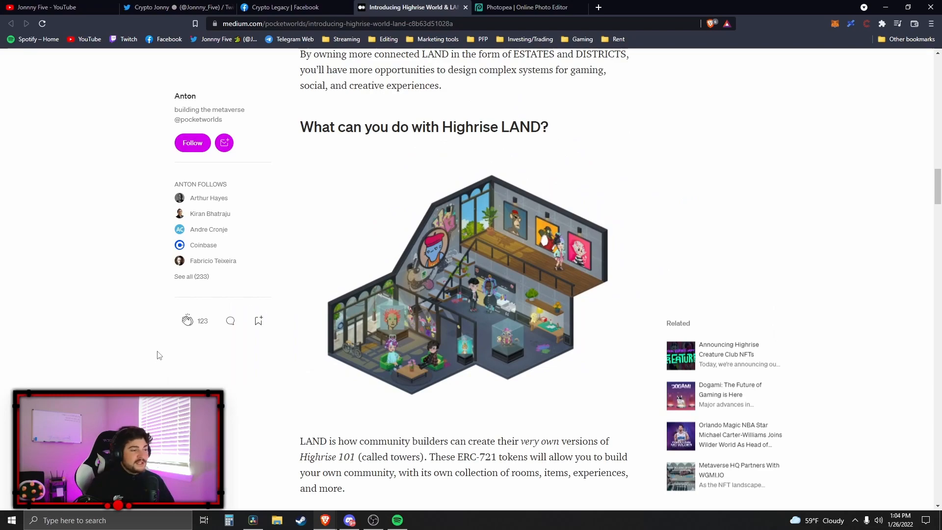
scroll("down", 3)
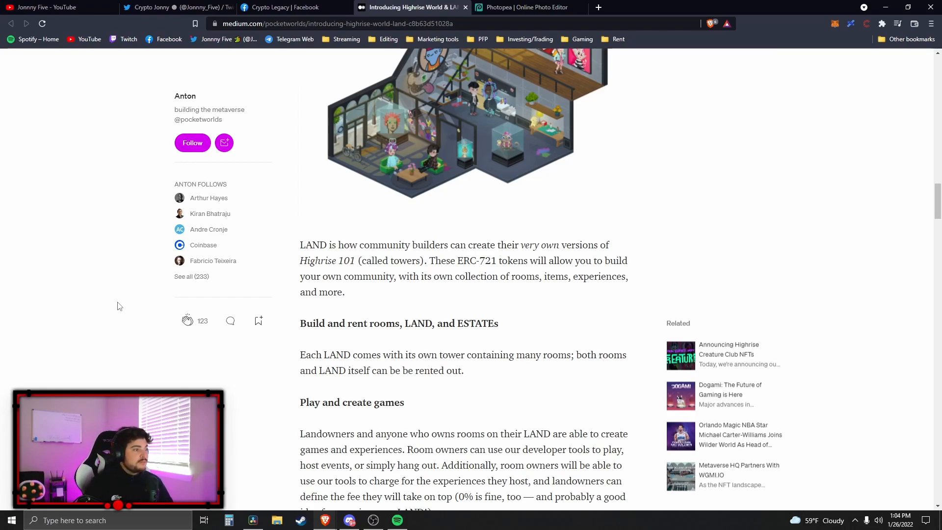
scroll("down", 3)
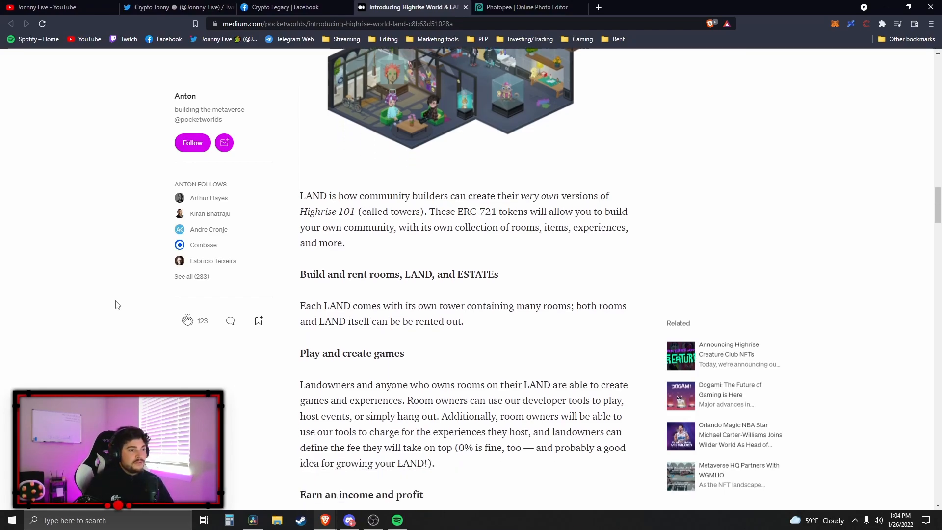
mouse_move(390, 287)
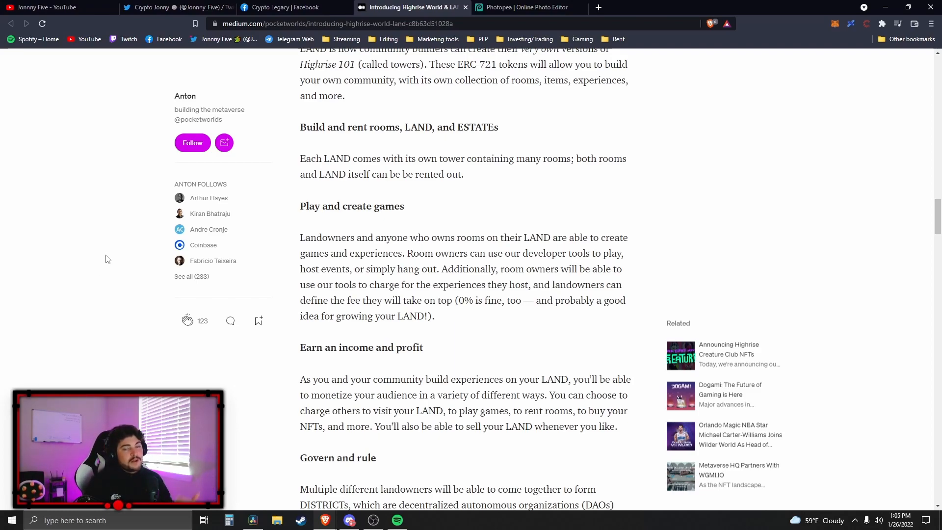
mouse_move(81, 239)
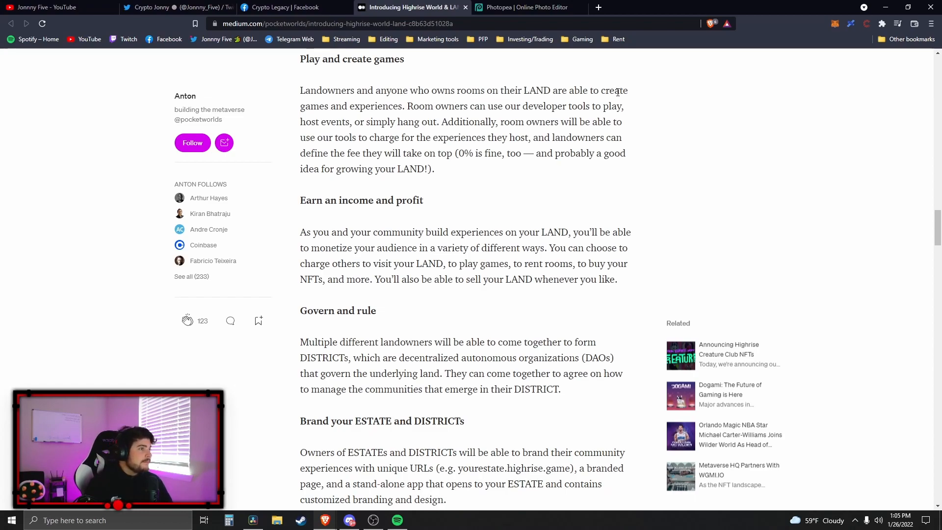
mouse_move(71, 176)
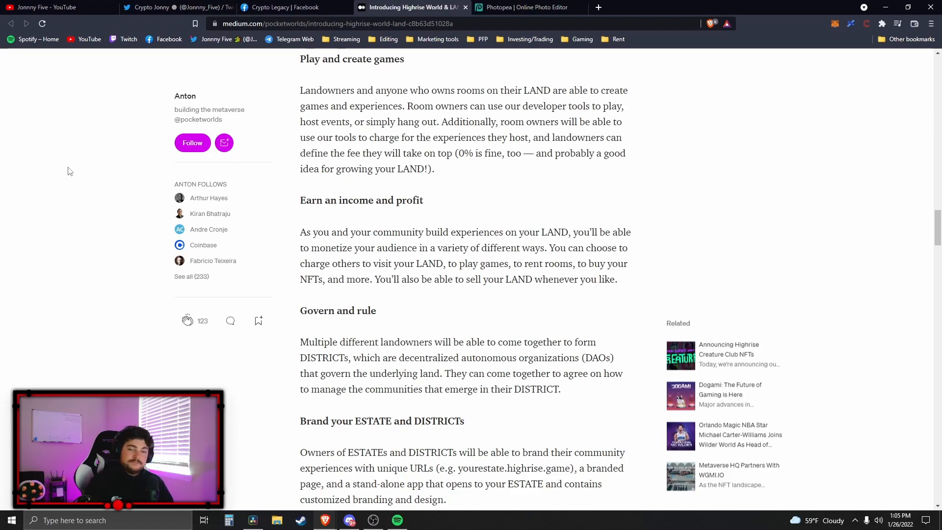
mouse_move(109, 222)
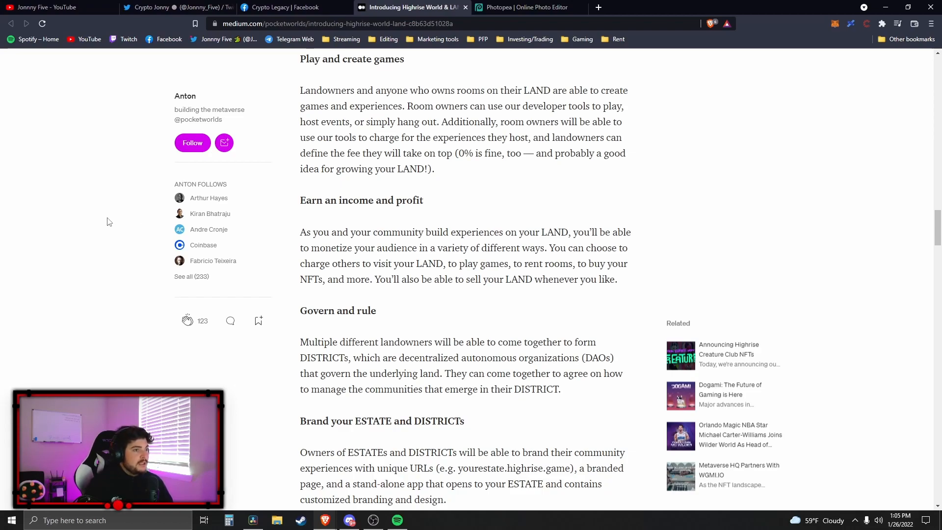
scroll("down", 3)
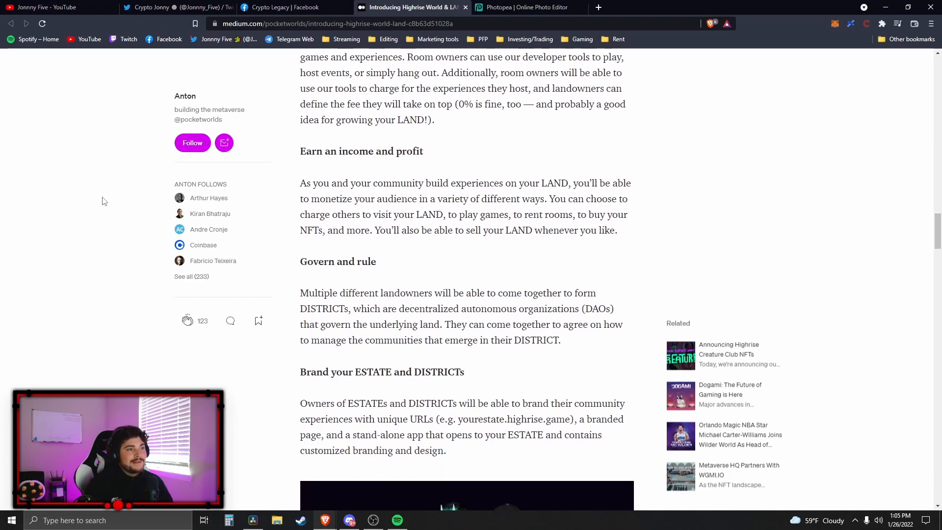
scroll("down", 3)
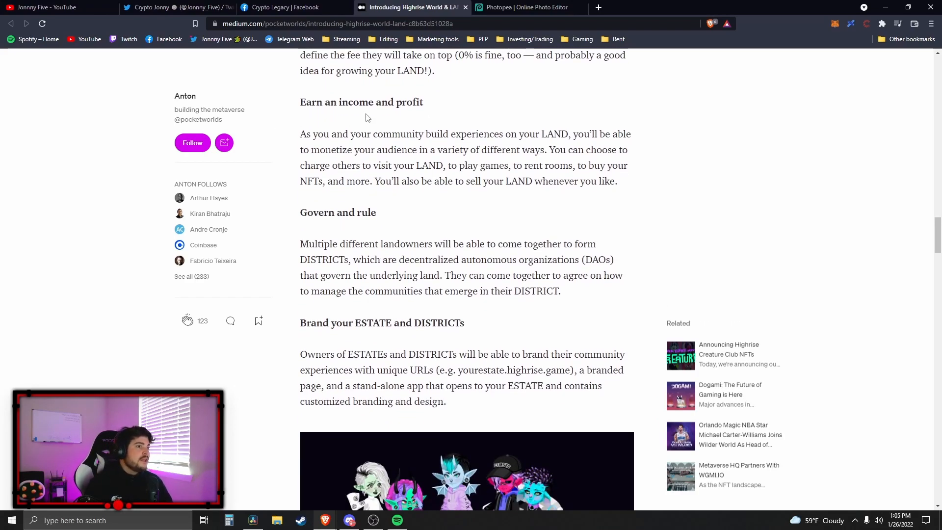
mouse_move(424, 240)
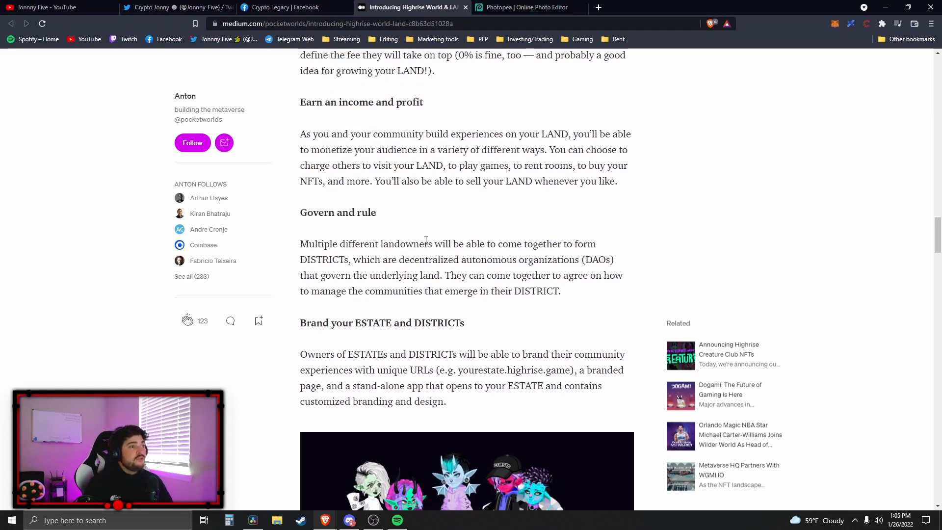
mouse_move(447, 221)
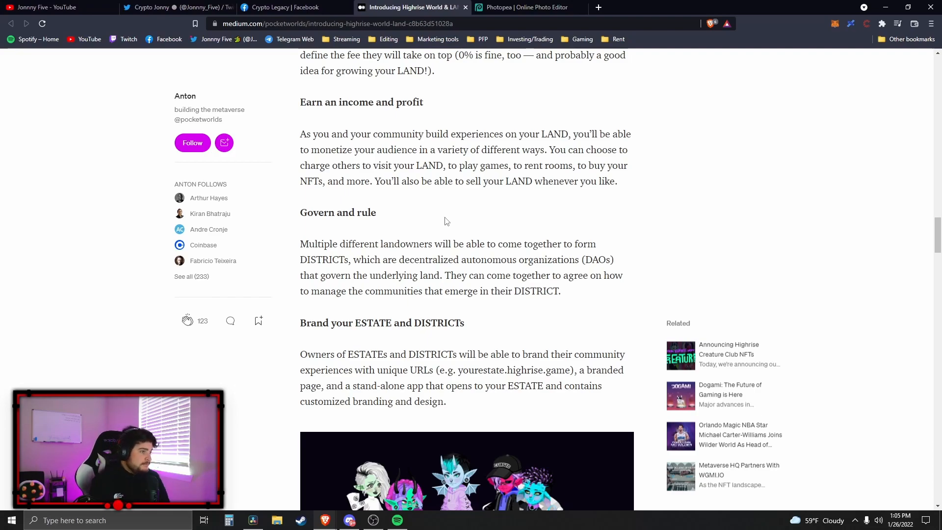
scroll("down", 3)
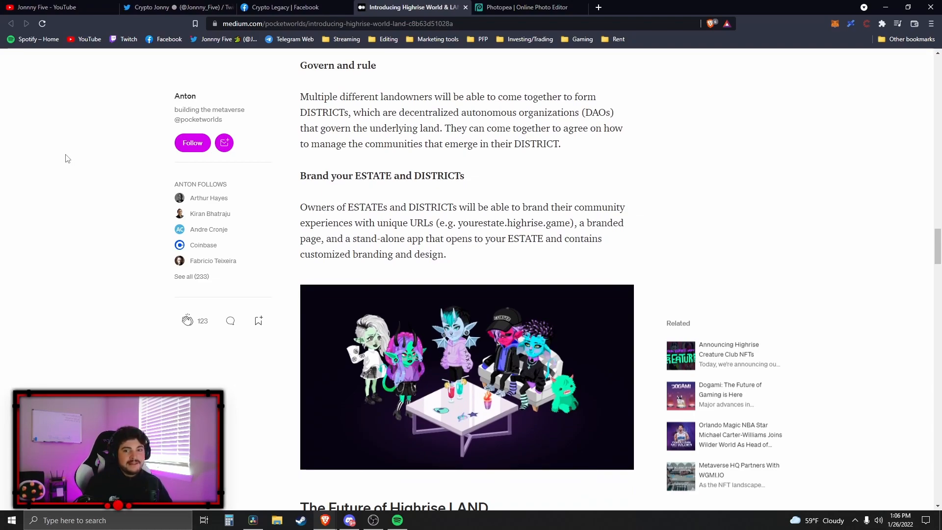
Read 'The Future of Highrise LAND' on the token, Gamemaker and assets down to 'How will LAND be sold?'.
scroll("down", 3)
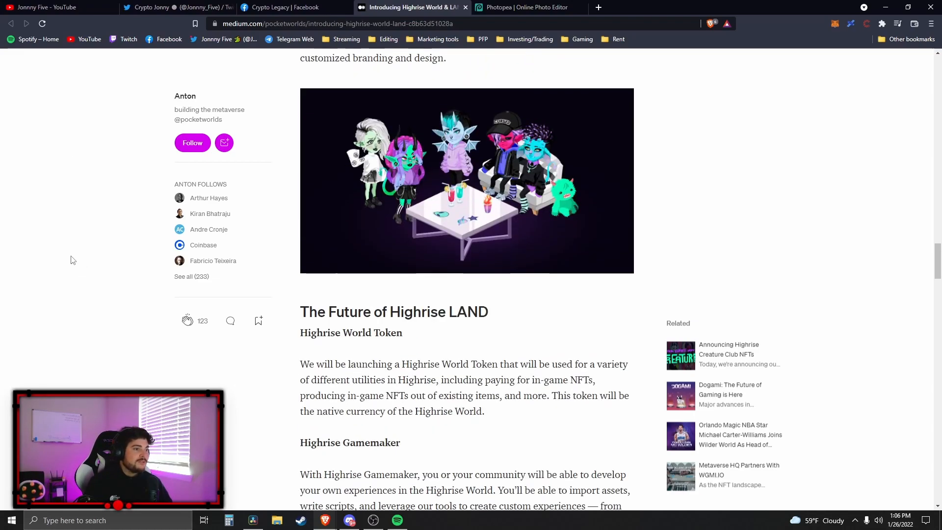
scroll("down", 3)
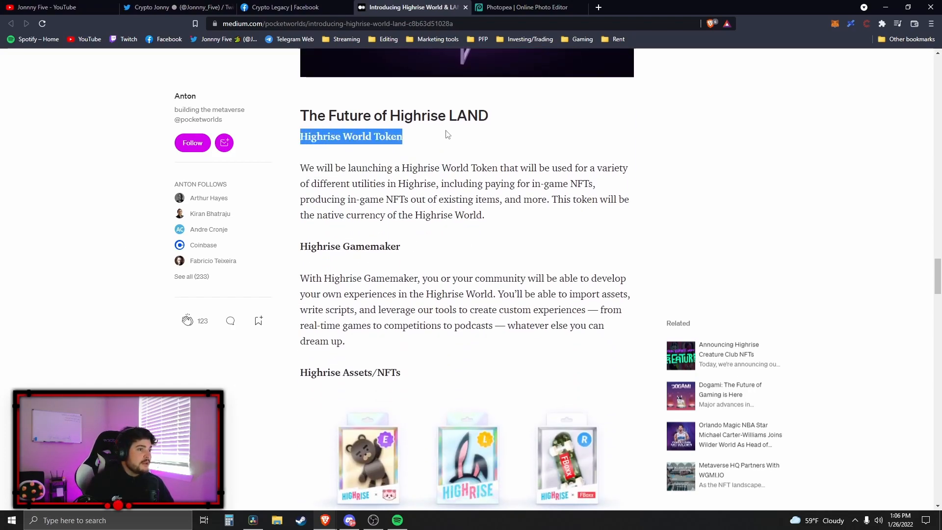
left_click(465, 152)
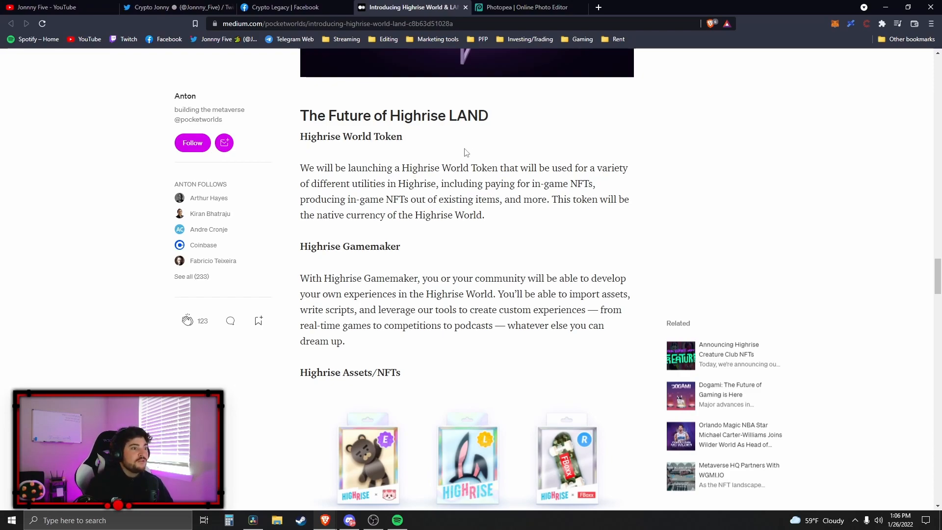
mouse_move(433, 204)
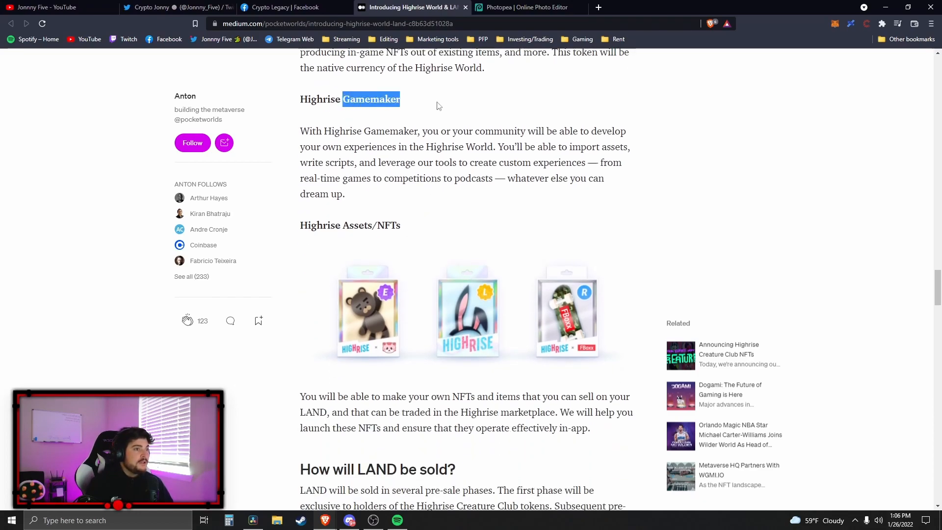
scroll("down", 3)
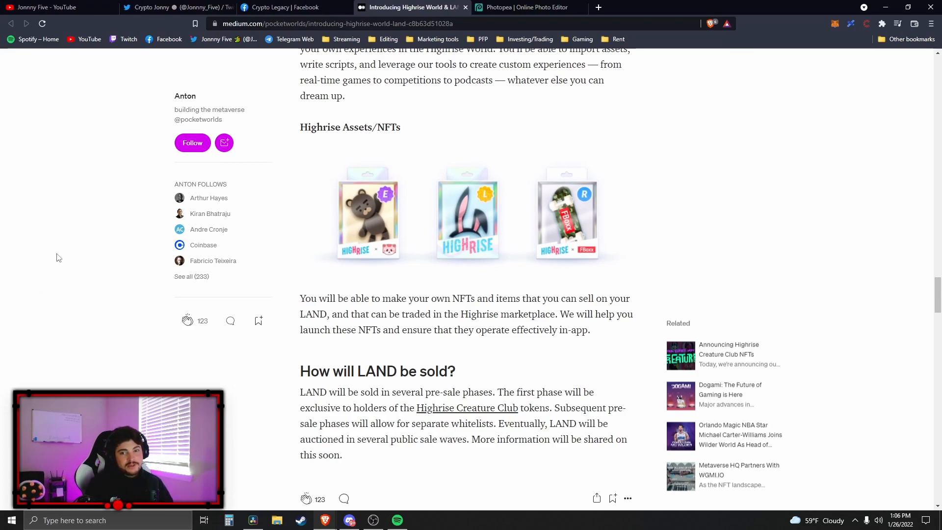
mouse_move(66, 294)
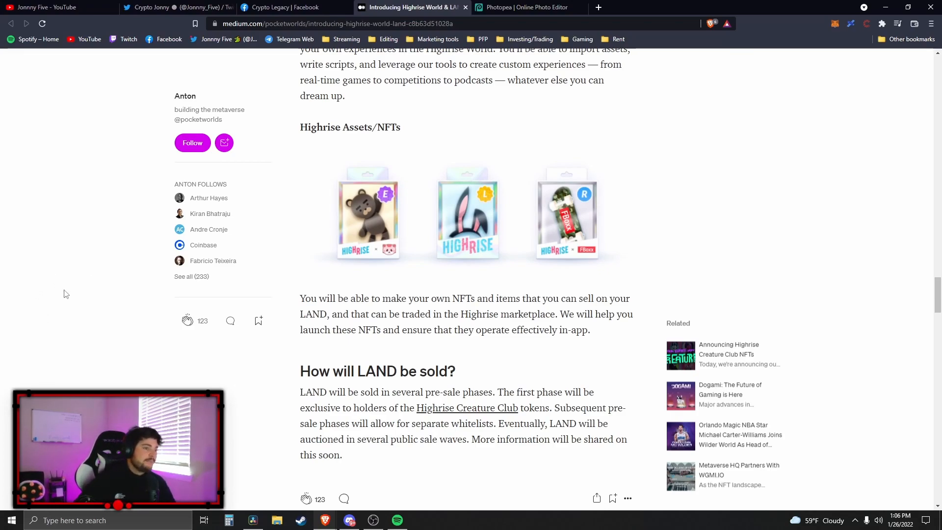
Finish the LAND sale section and open the Highrise Creature Club link in a new tab, switching to it.
scroll("down", 3)
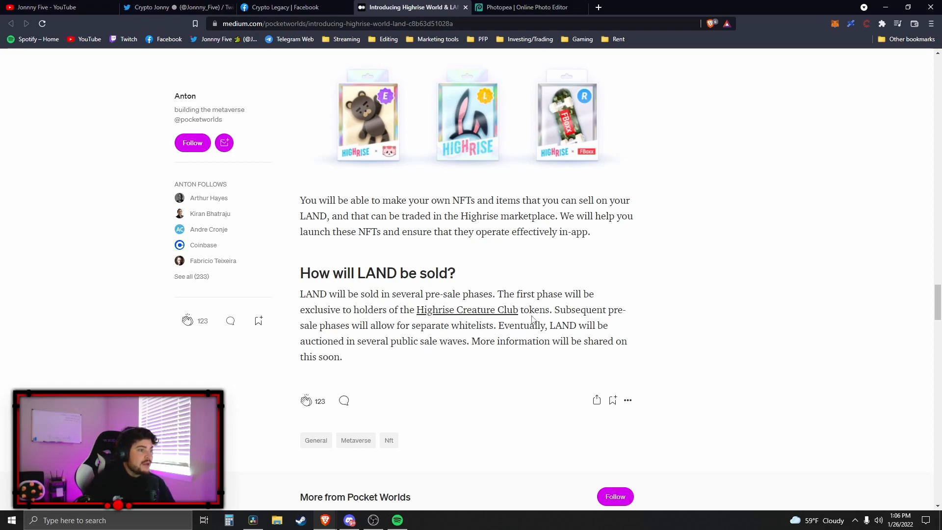
mouse_move(564, 314)
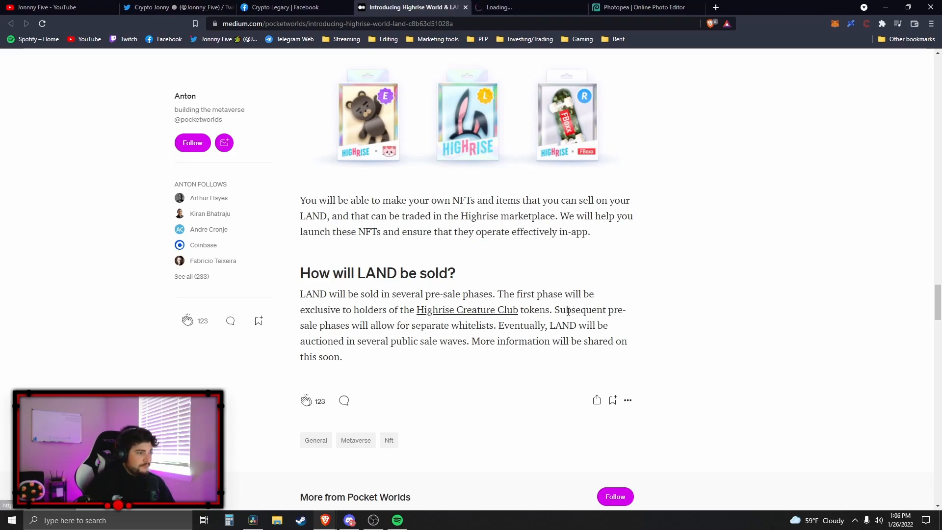
left_click(467, 309)
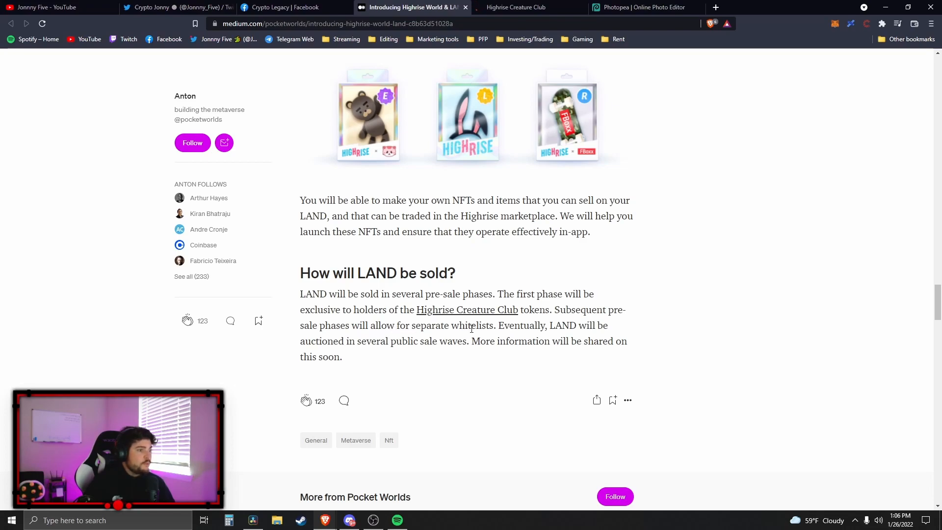
double_click(527, 325)
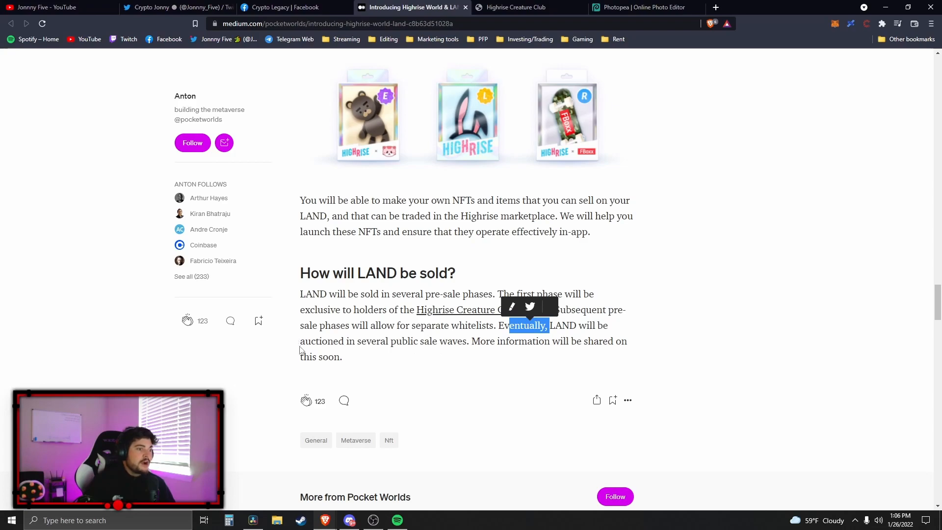
mouse_move(484, 338)
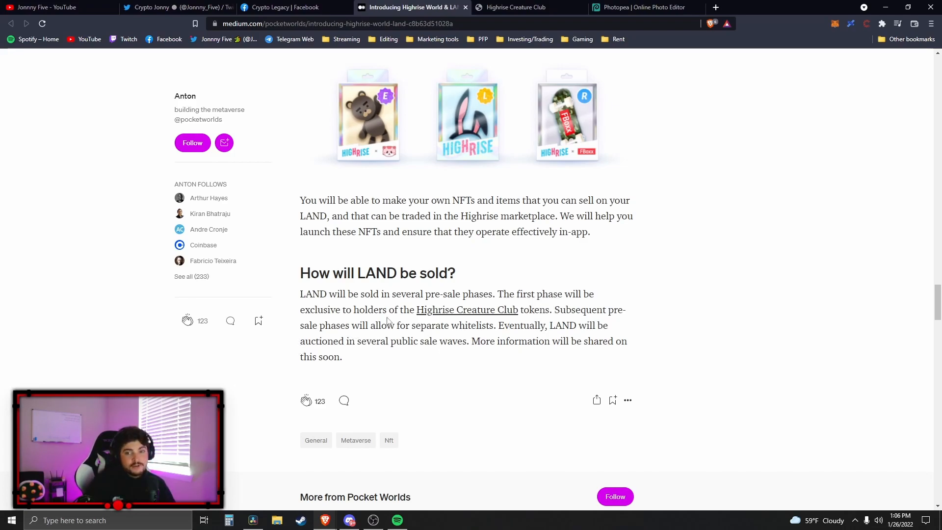
mouse_move(362, 243)
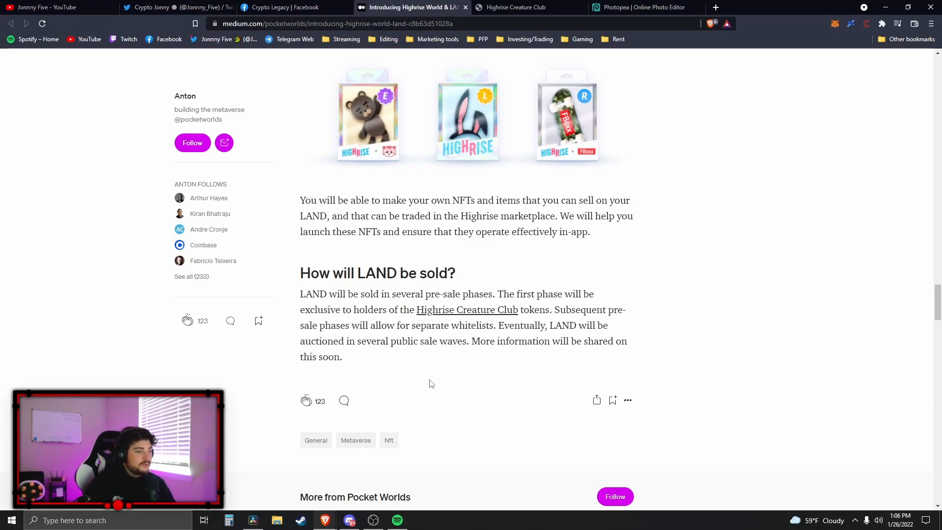
left_click(515, 7)
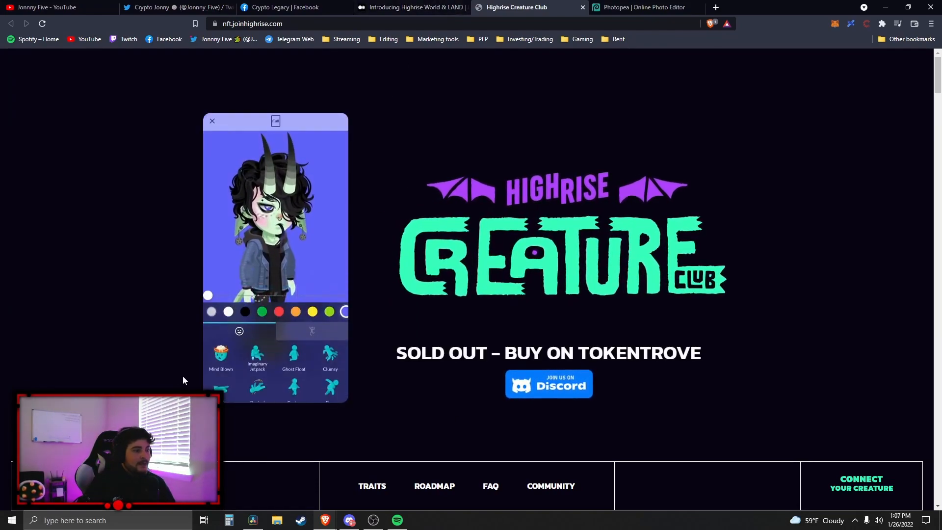
Return from the sold-out Creature Club site to the Medium article.
left_click(413, 7)
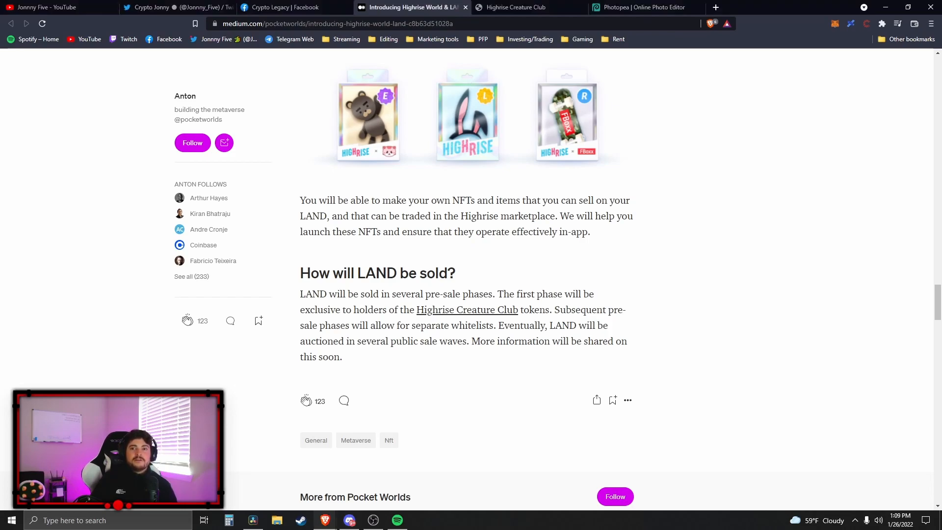
mouse_move(81, 356)
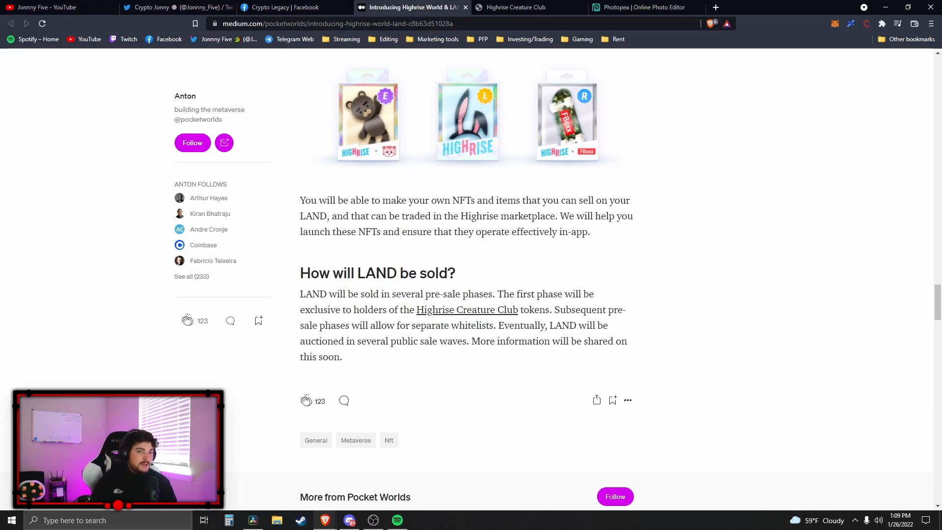
Scroll the article back up to its title and header image.
scroll("down", 3)
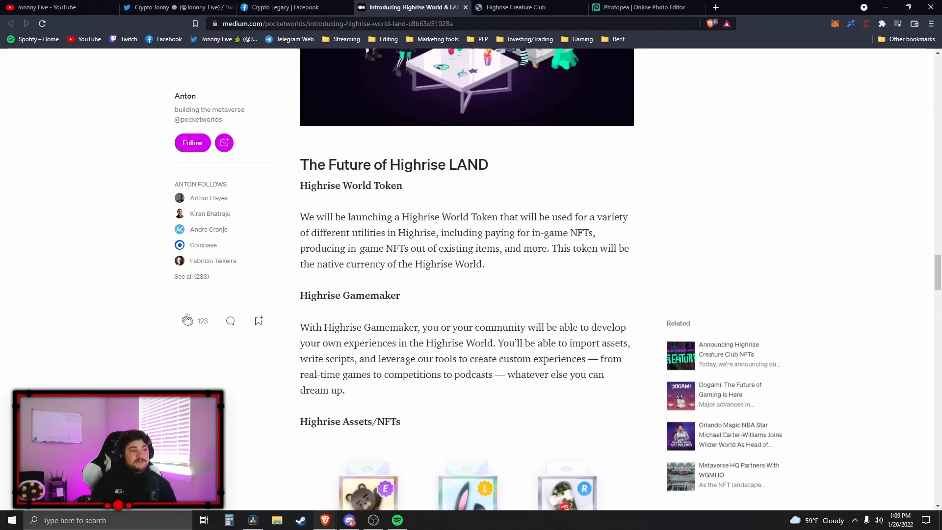
scroll("down", 3)
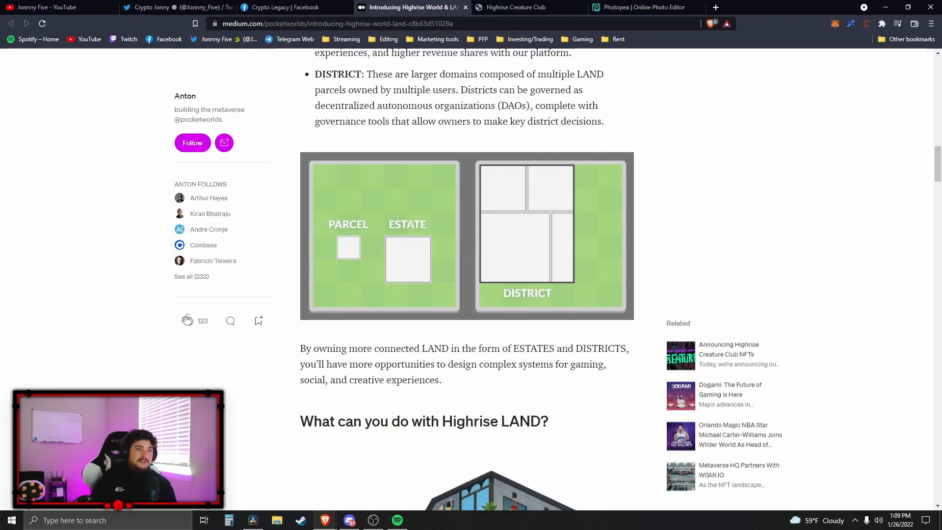
scroll("up", 3)
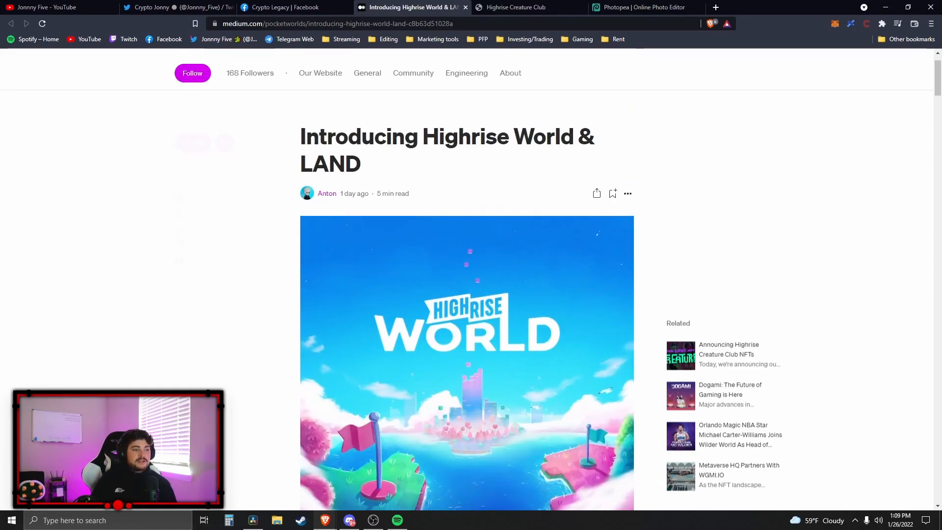